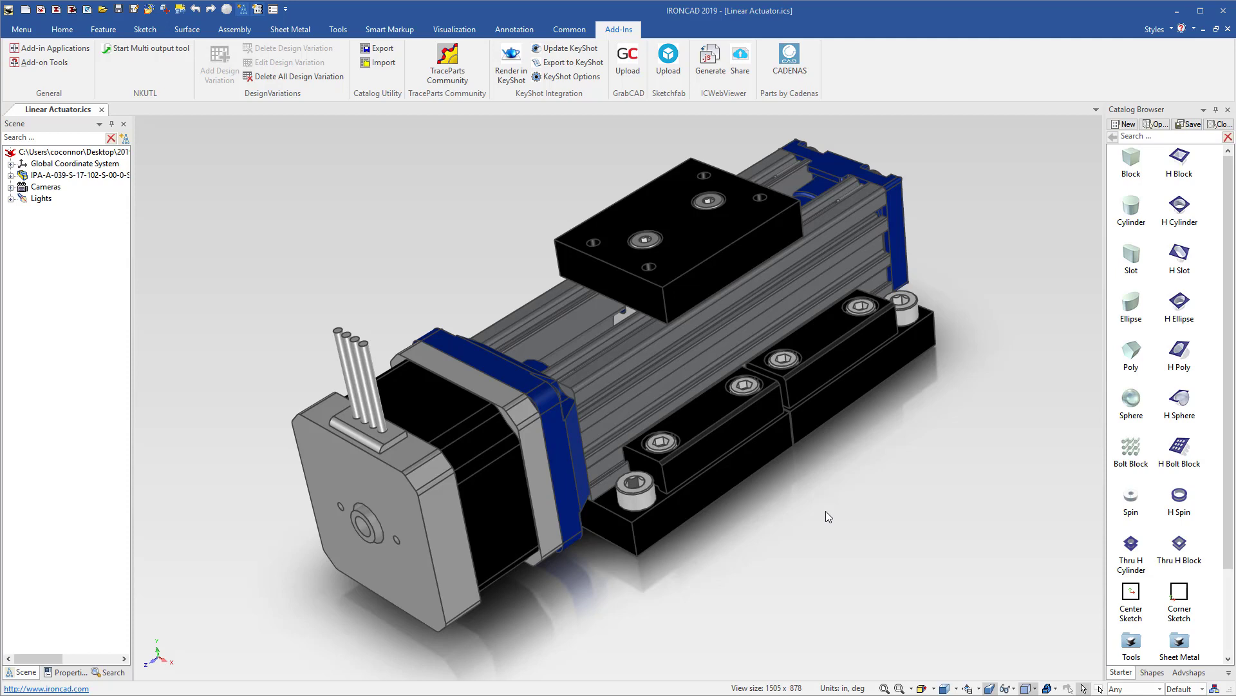
mouse_move(725, 192)
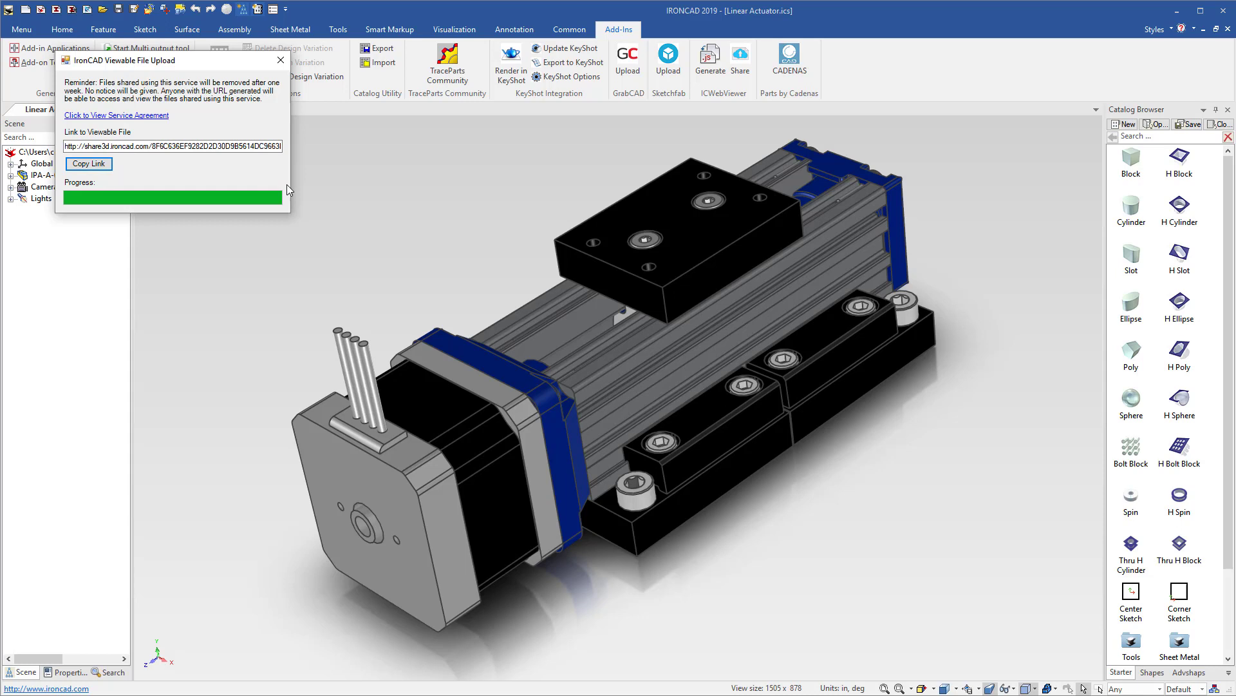
mouse_move(341, 214)
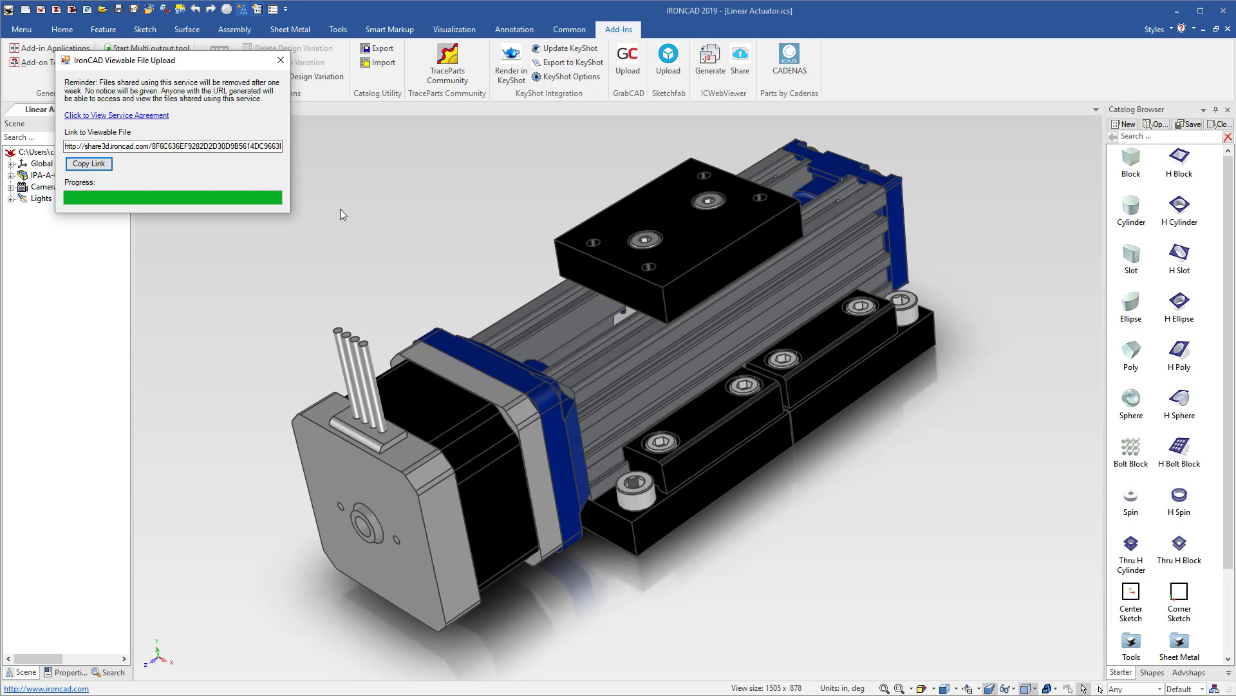
mouse_move(323, 175)
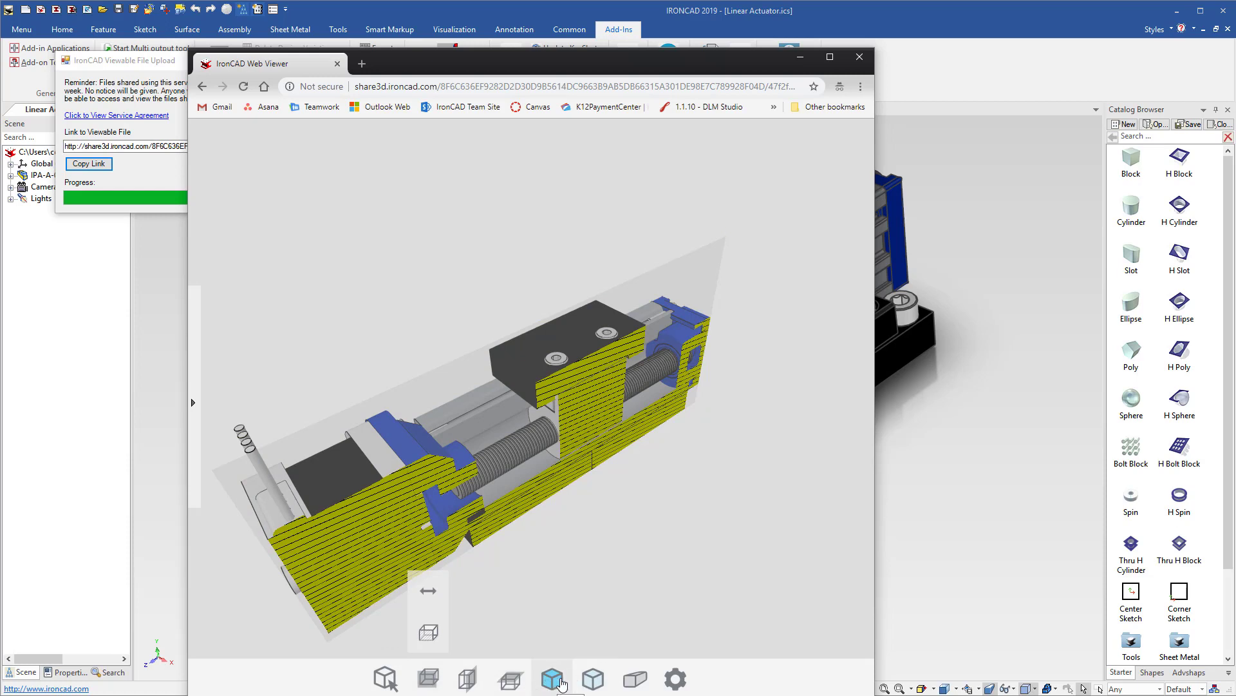
- Bring up the alternative view presets for the sectioned actuator model
left_click(592, 678)
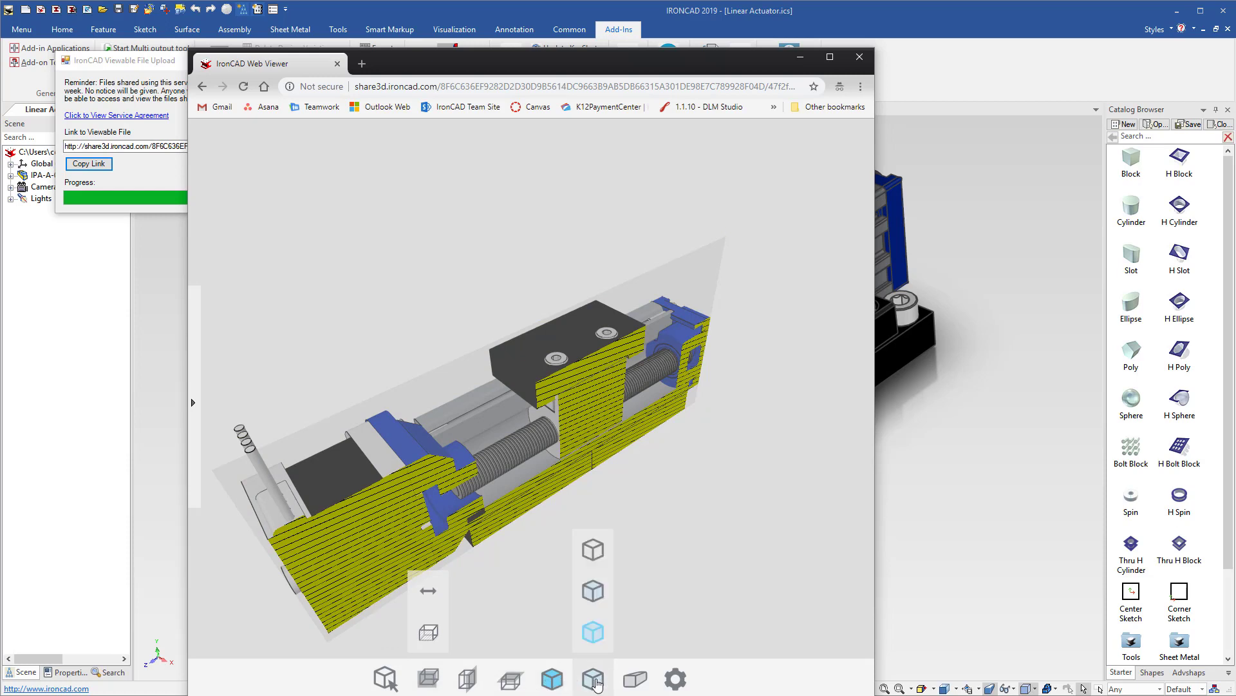
mouse_move(592, 550)
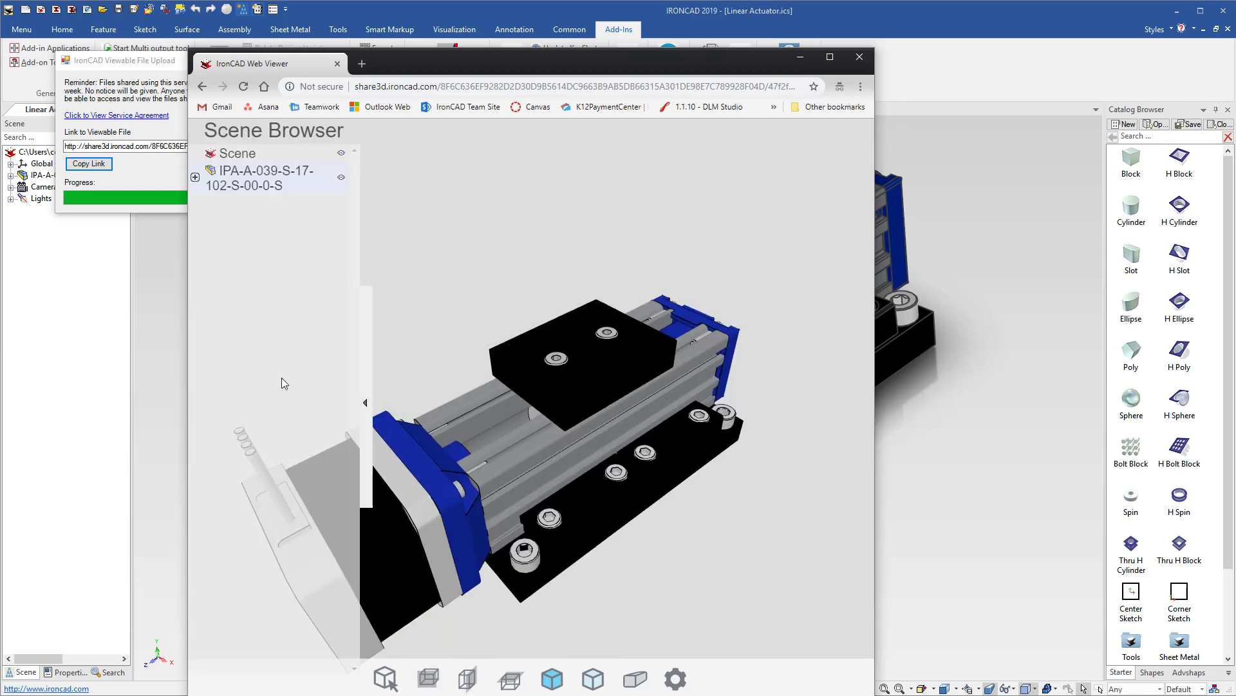
- Expand the IPA-A-039 assembly node and select the _NEMA17ipamm motor part
left_click(194, 176)
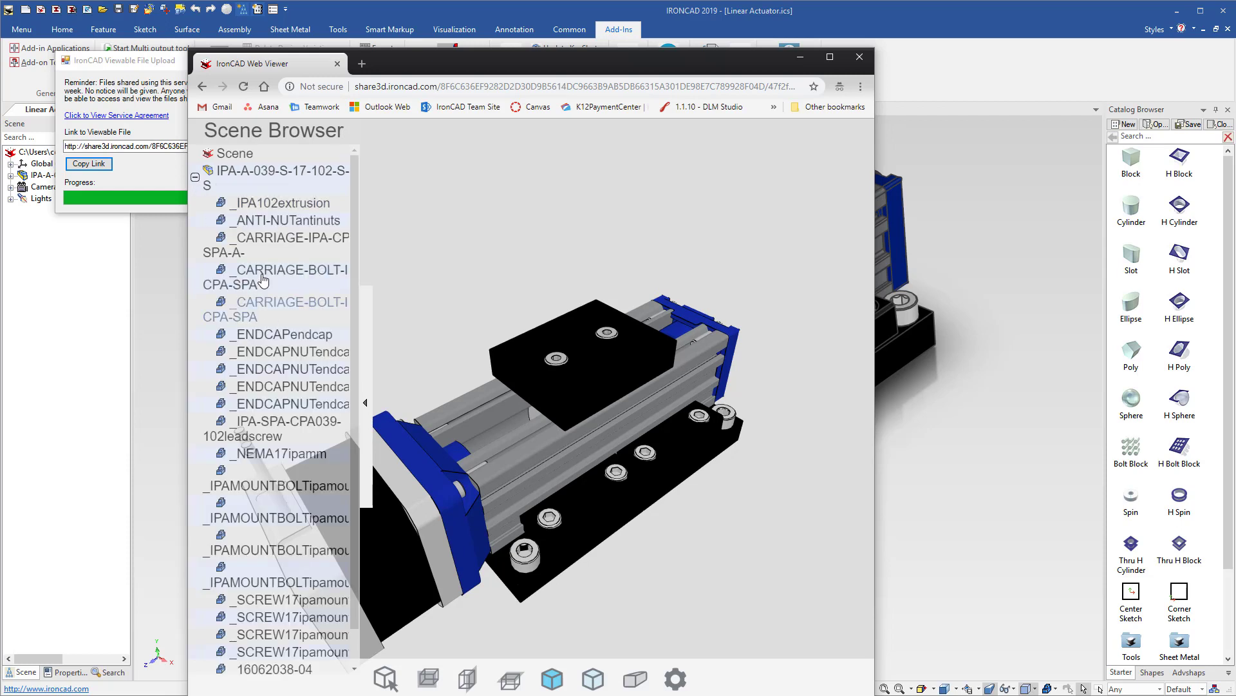
scroll("down", 3)
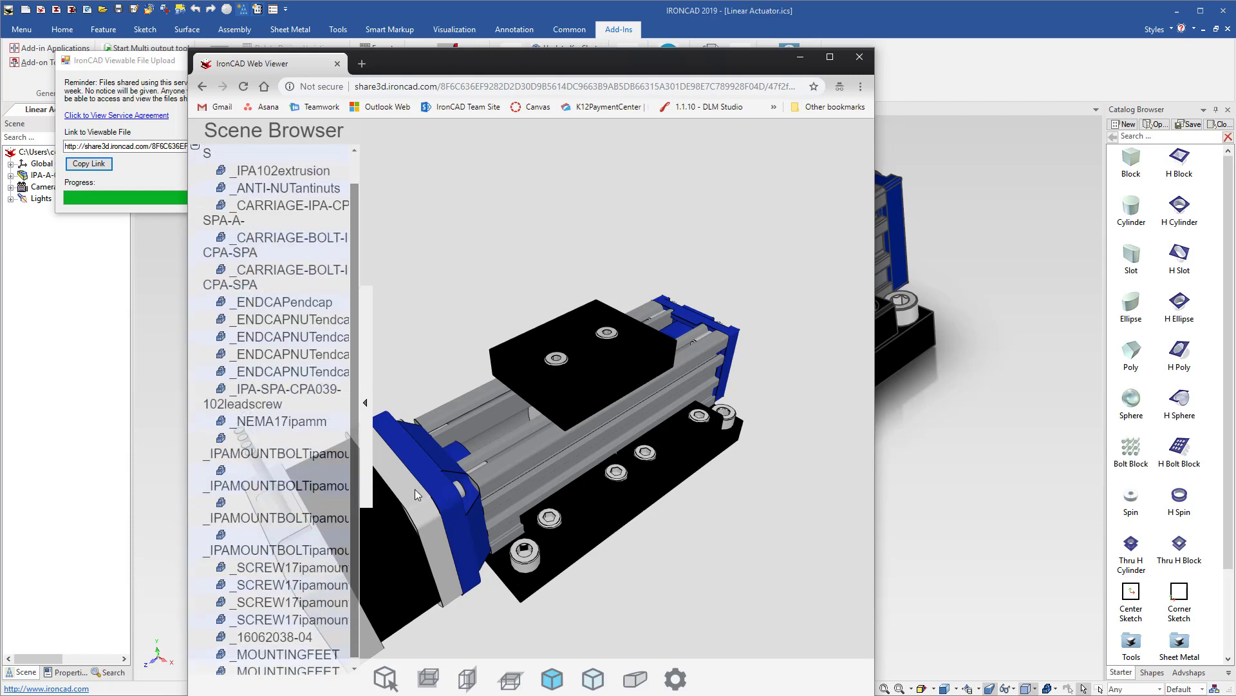
left_click(280, 411)
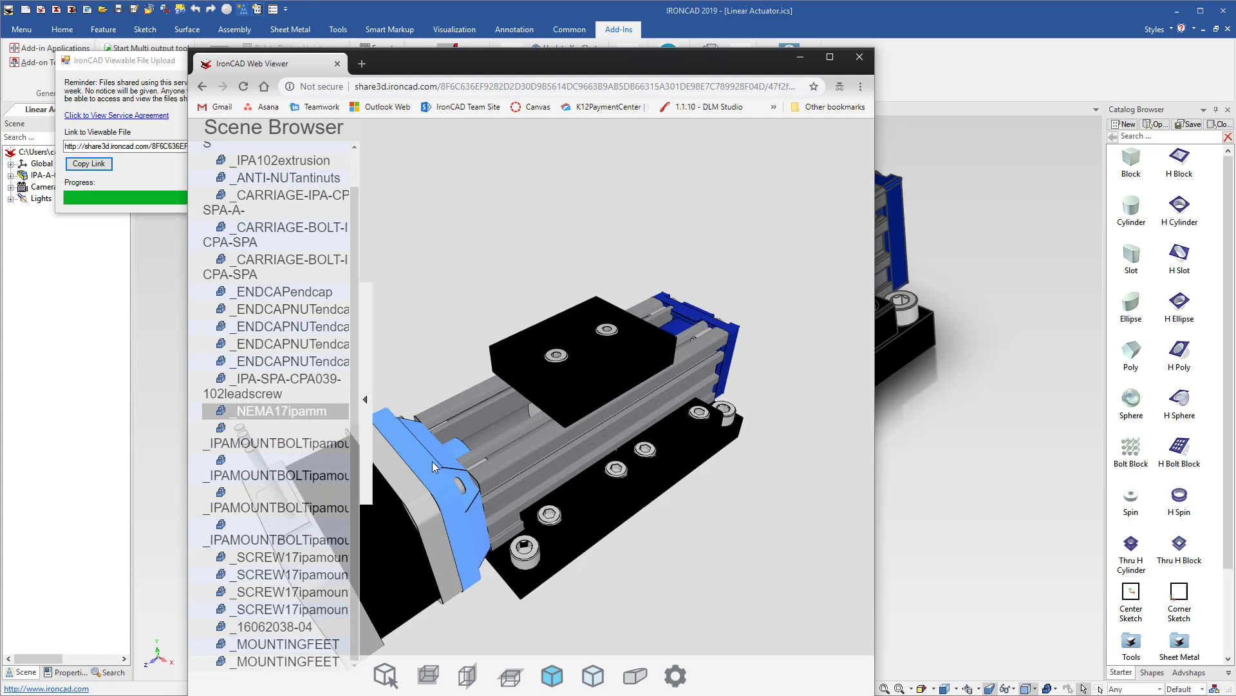
- Select the carriage block and hide it, then reopen the show/hide menu
right_click(432, 467)
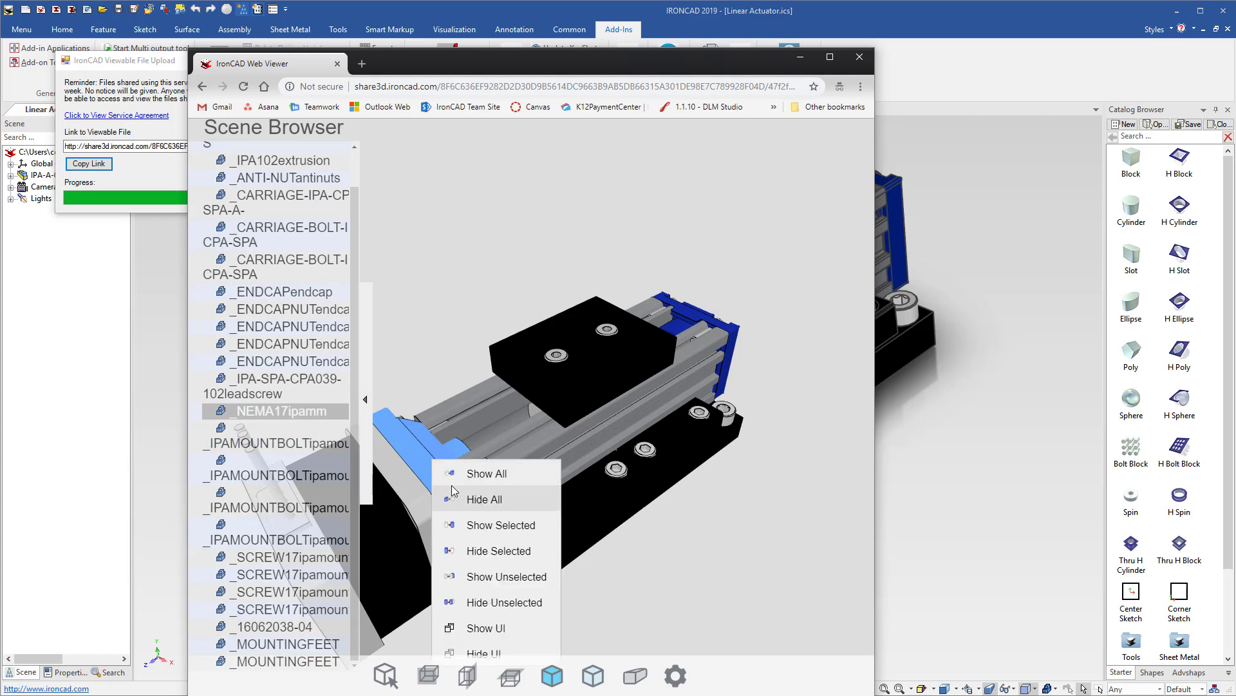
mouse_move(503, 537)
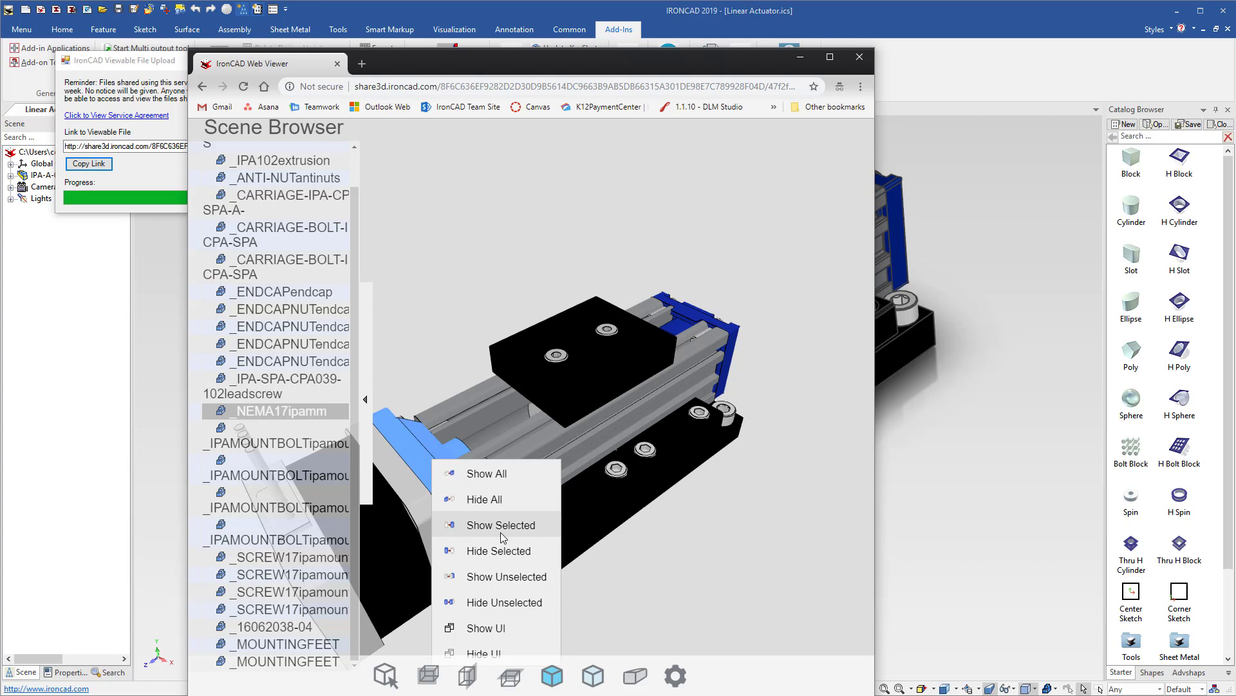
left_click(498, 524)
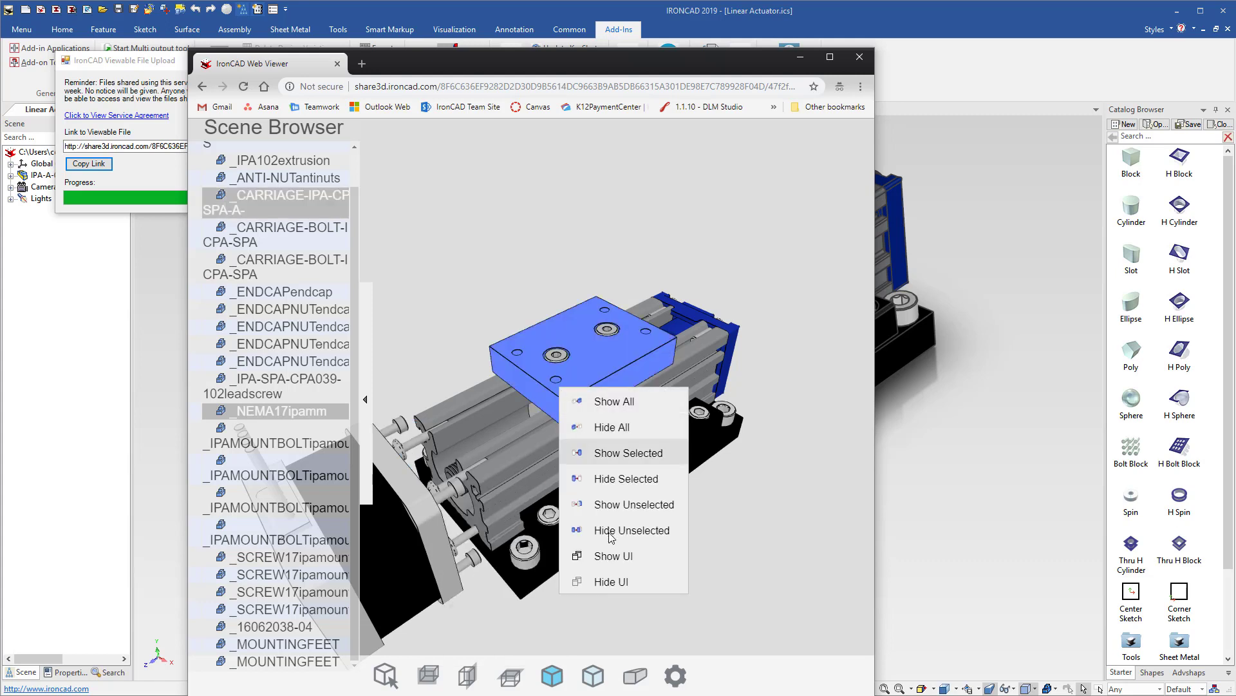
left_click(626, 478)
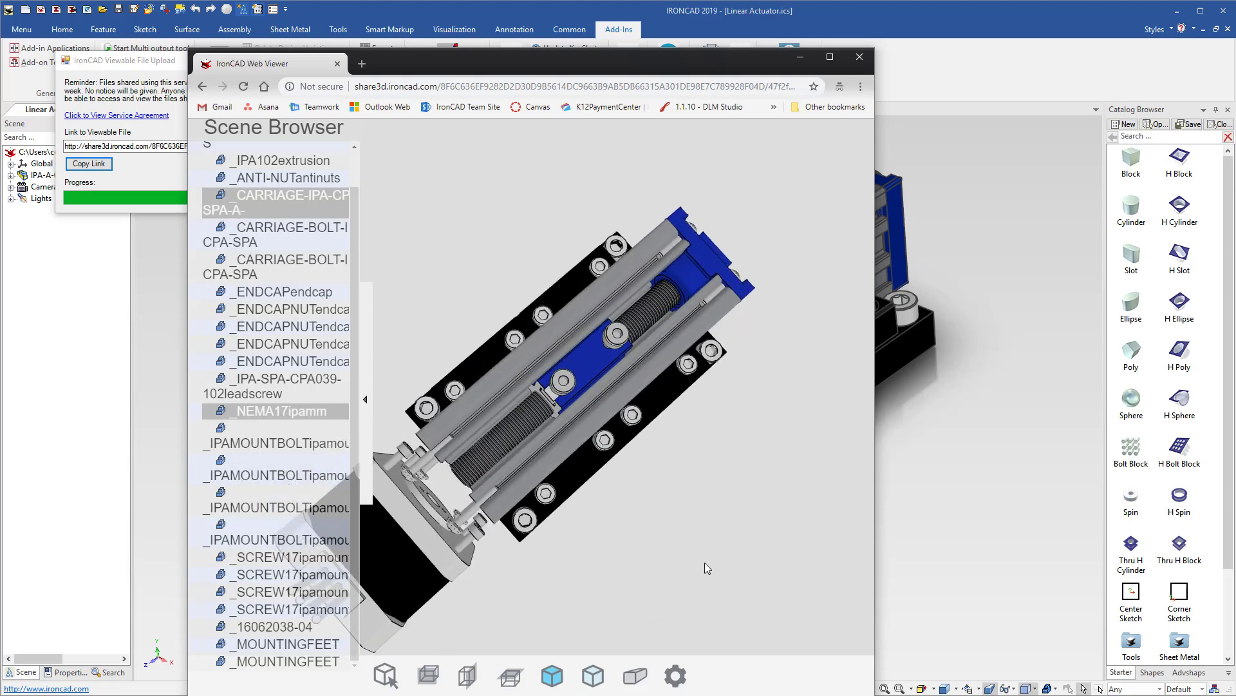
right_click(707, 568)
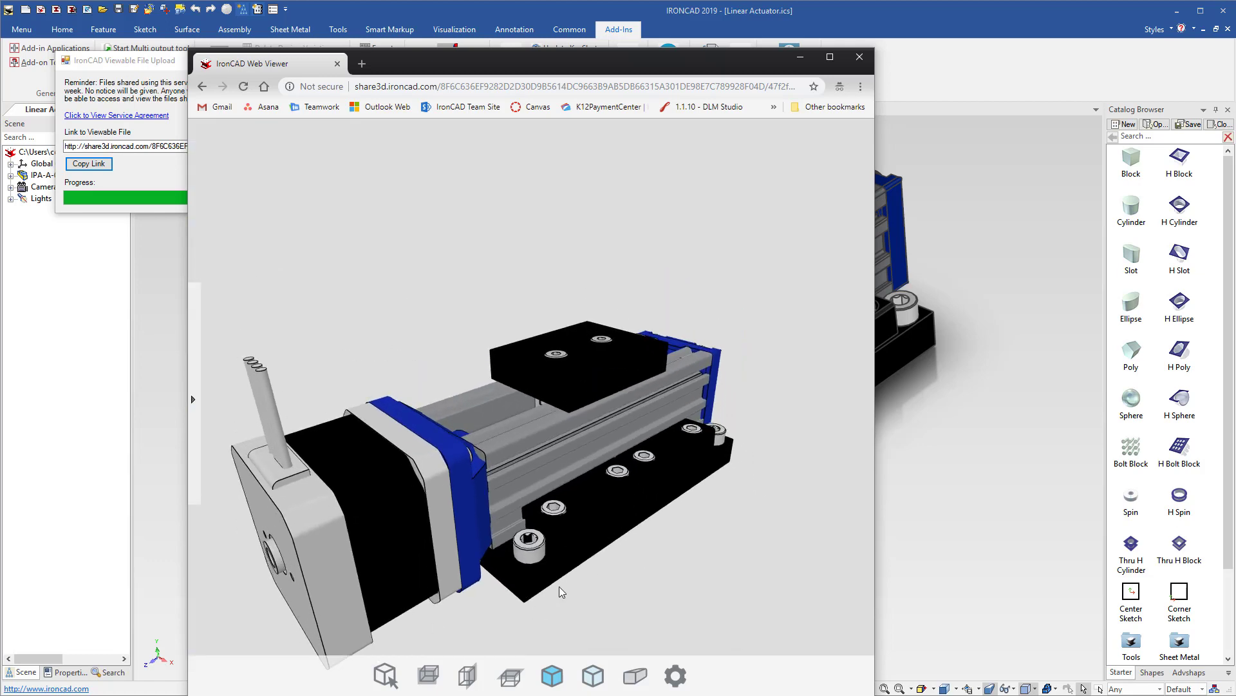
mouse_move(657, 575)
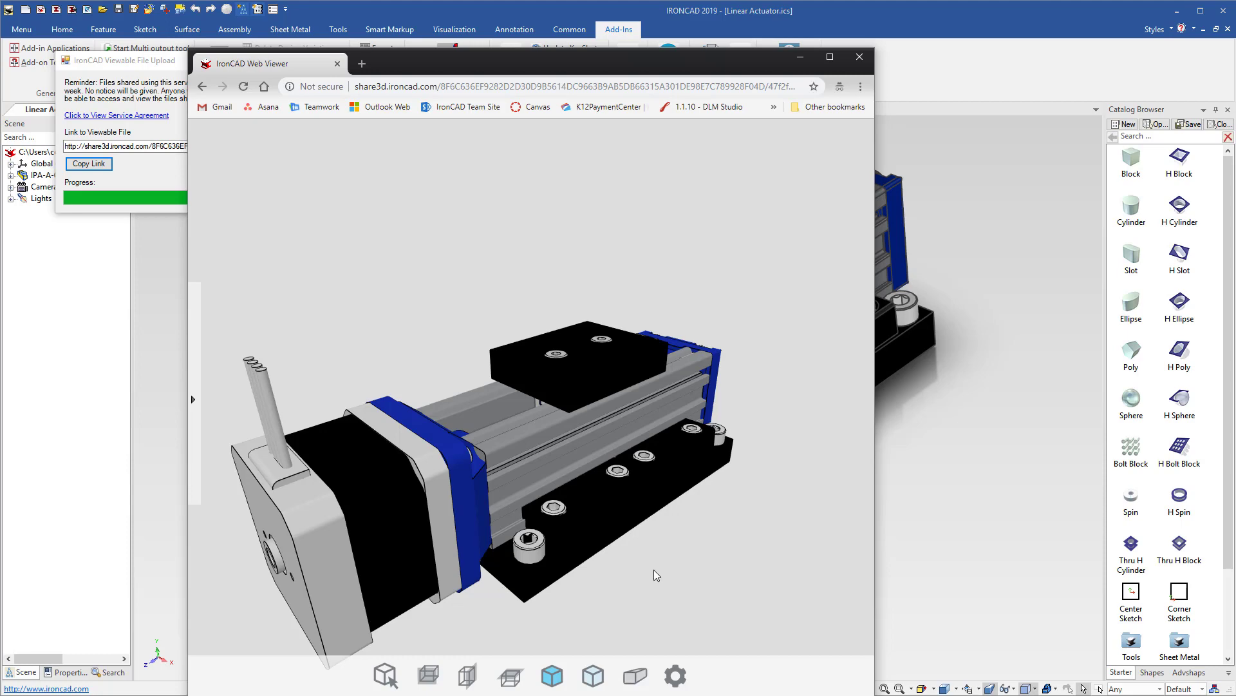
mouse_move(638, 567)
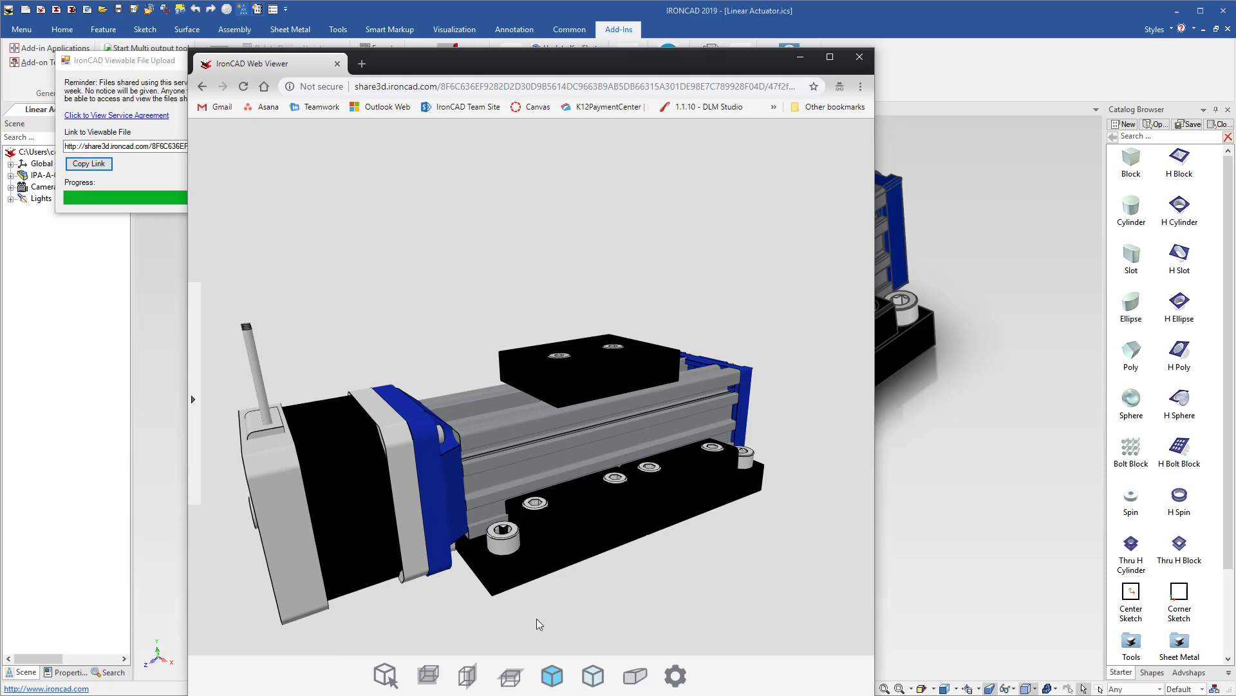
mouse_move(687, 559)
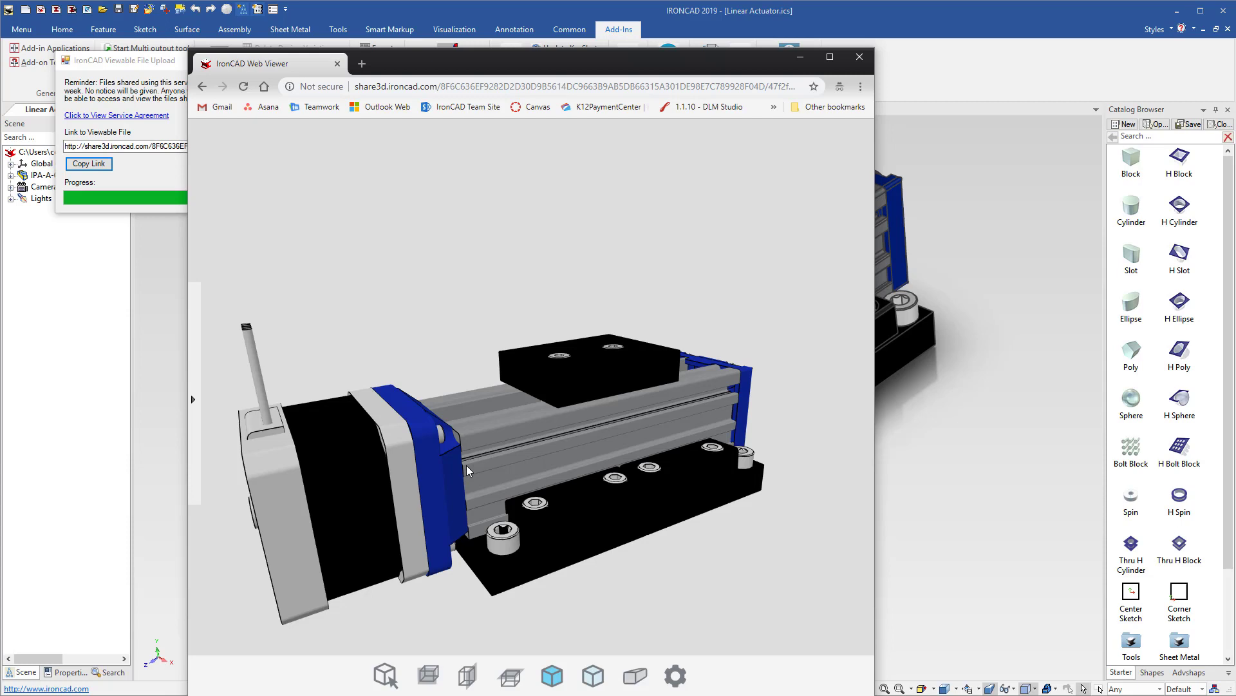
mouse_move(629, 556)
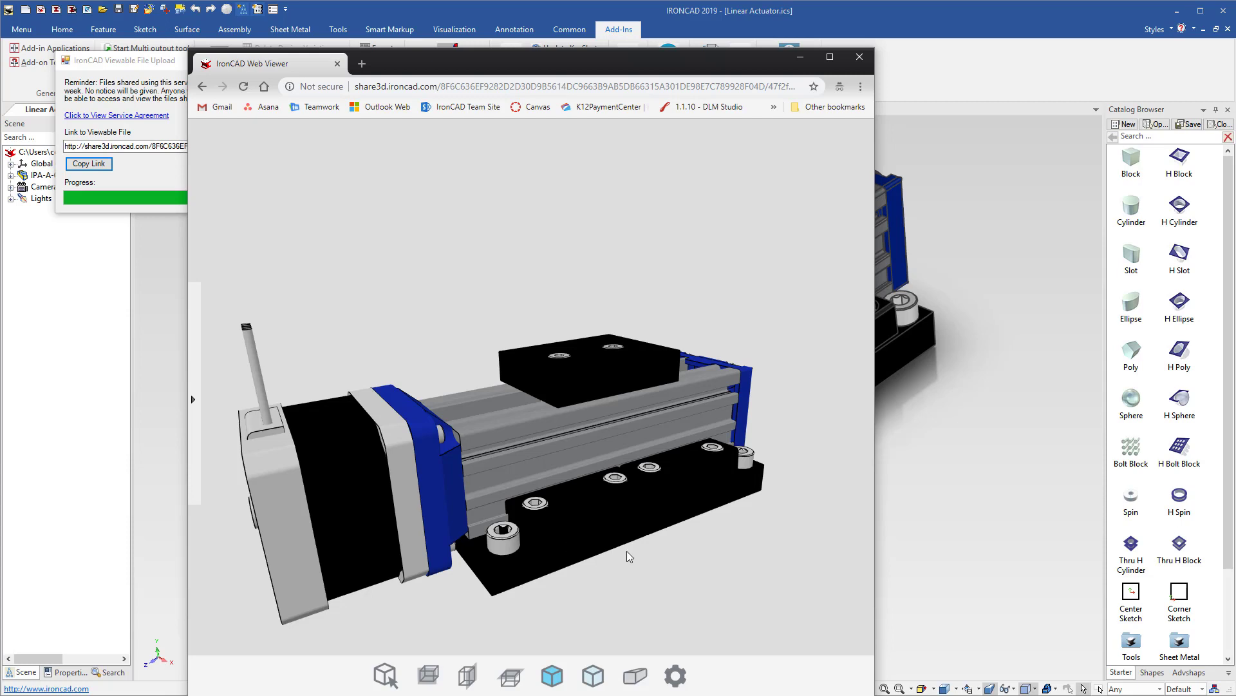